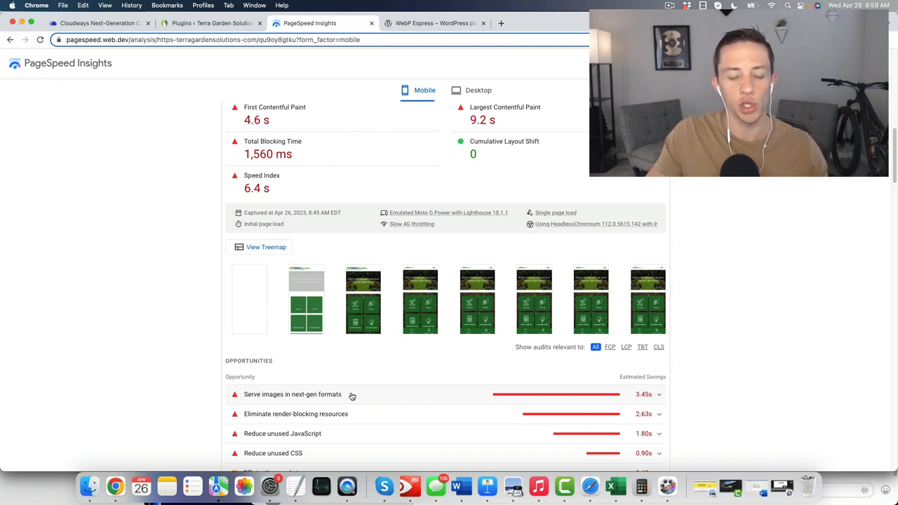
{"action": "mouse_move", "coordinate": [553, 406]}
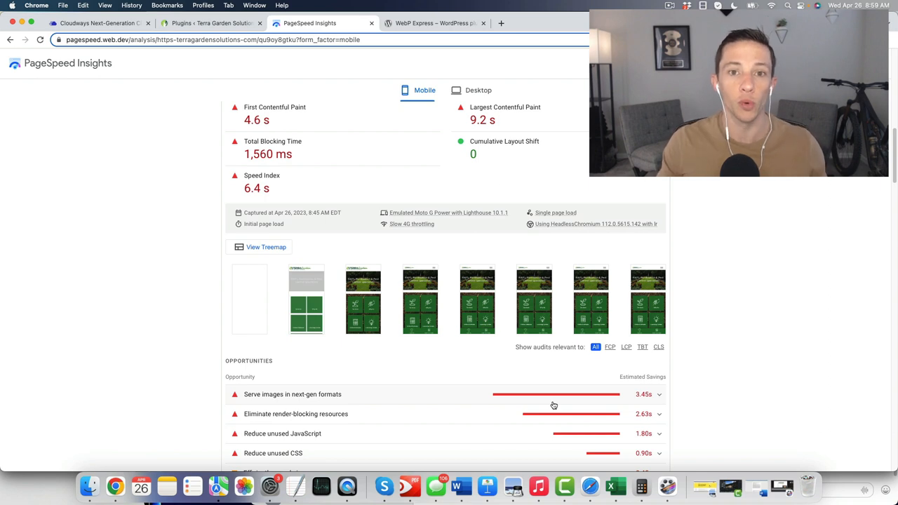
{"action": "mouse_move", "coordinate": [598, 409]}
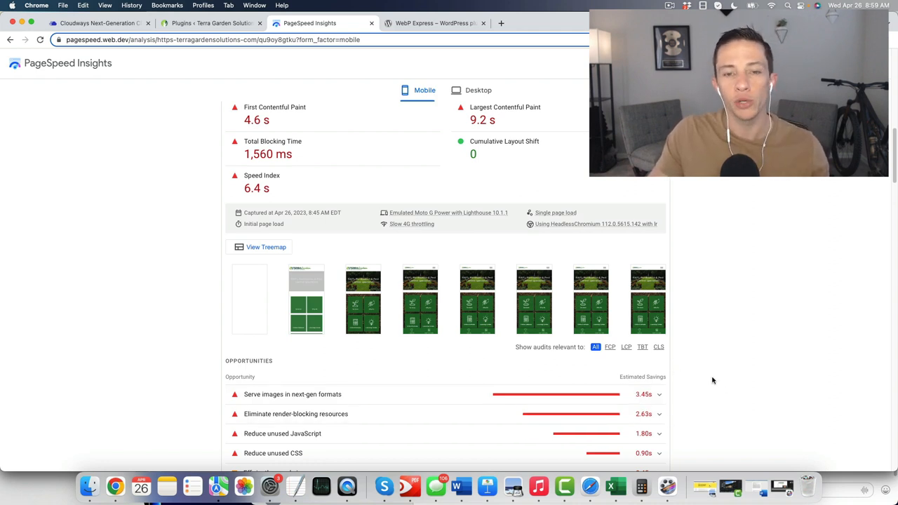
{"action": "mouse_move", "coordinate": [680, 363]}
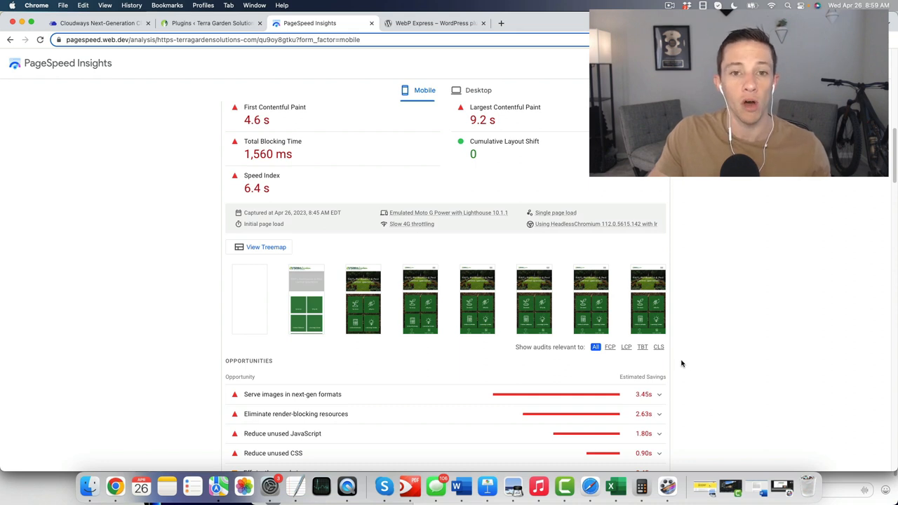
{"action": "mouse_move", "coordinate": [688, 384]}
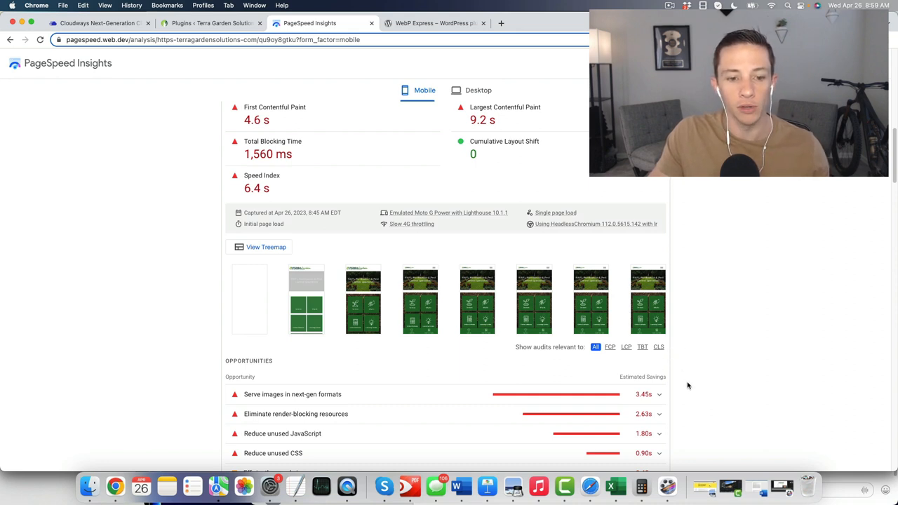
{"action": "mouse_move", "coordinate": [680, 401]}
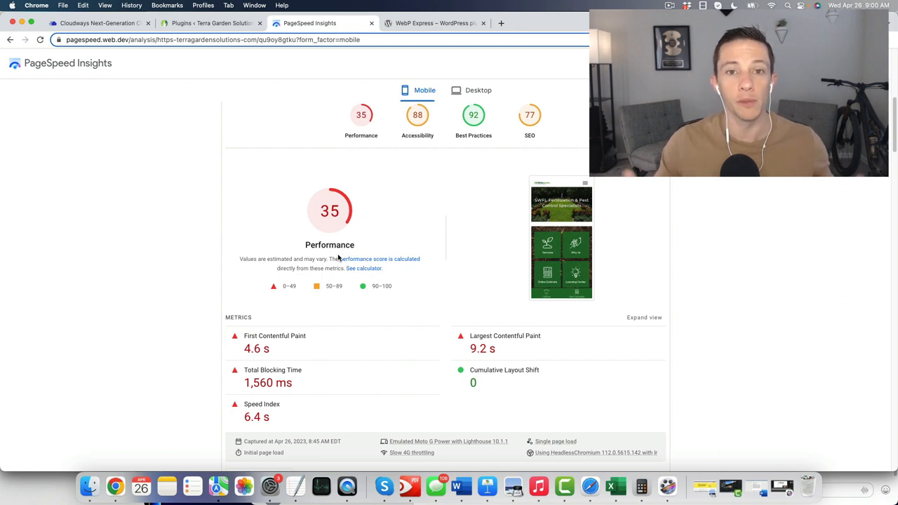
{"action": "mouse_move", "coordinate": [331, 236]}
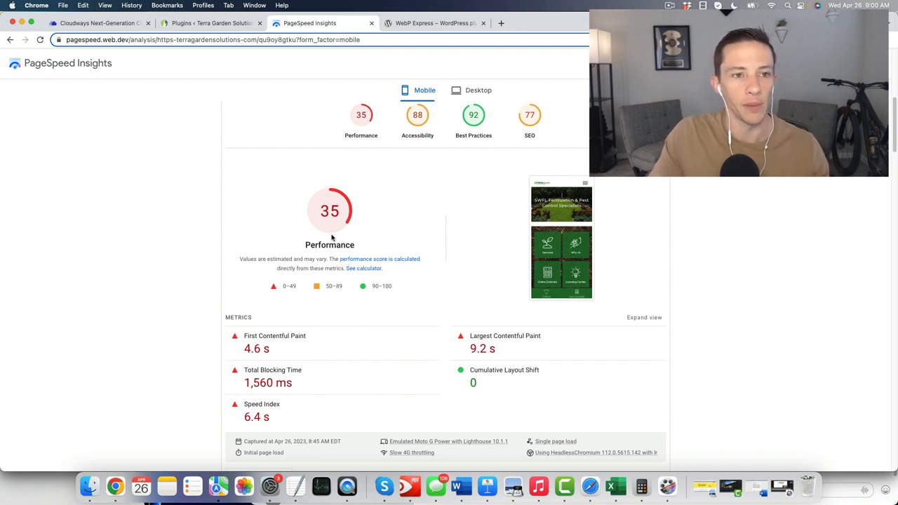
Step: Flip between the PageSpeed report and the WordPress Installed Plugins page, ending on the plugins list
{"action": "left_click", "coordinate": [210, 22]}
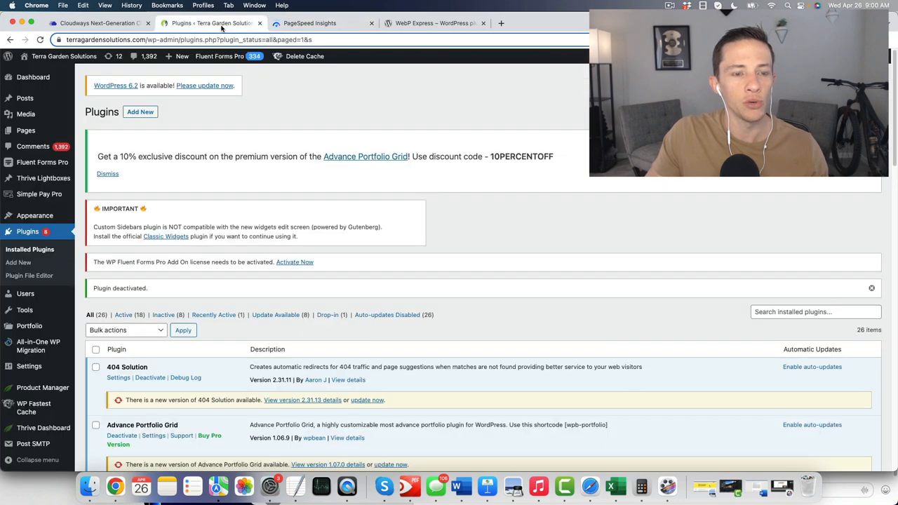
{"action": "left_click", "coordinate": [309, 22]}
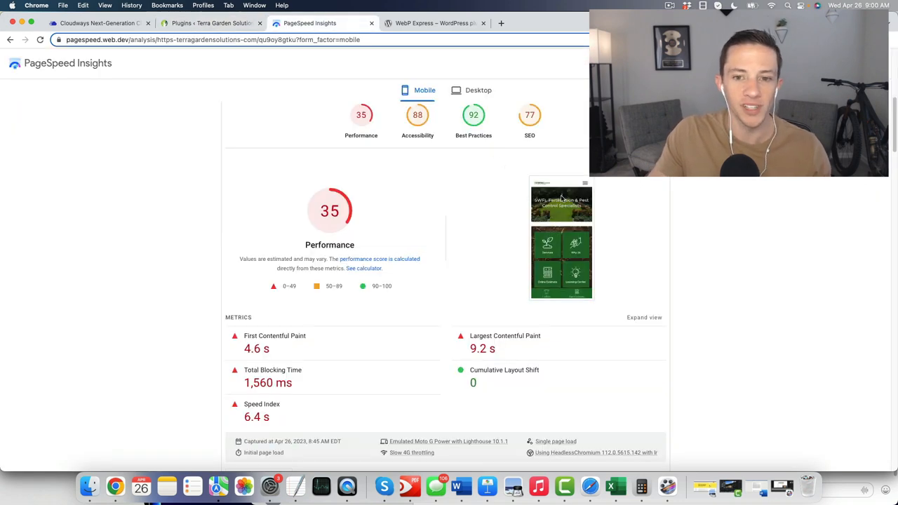
{"action": "mouse_move", "coordinate": [117, 73]}
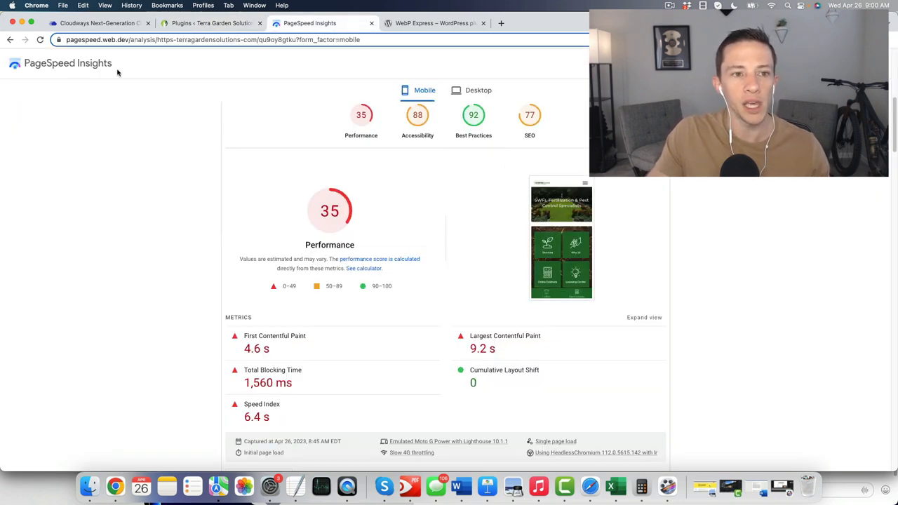
{"action": "left_click", "coordinate": [210, 22]}
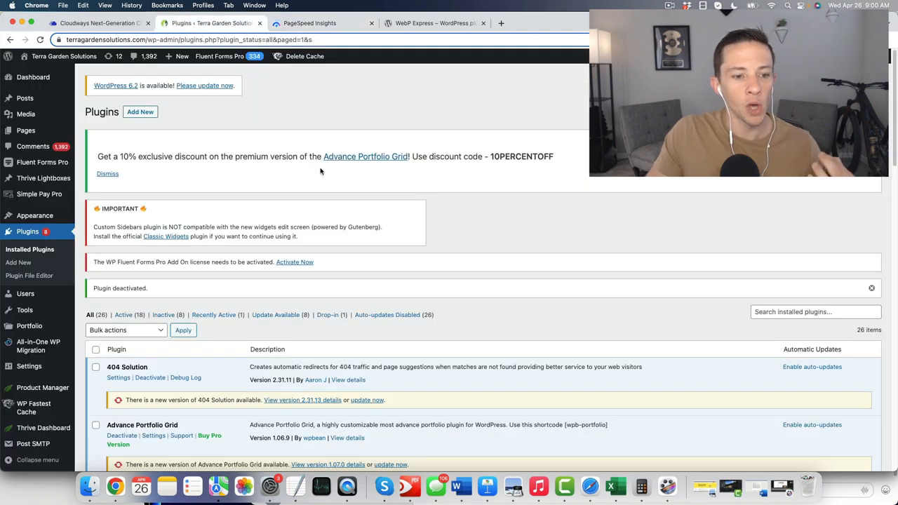
{"action": "mouse_move", "coordinate": [208, 197]}
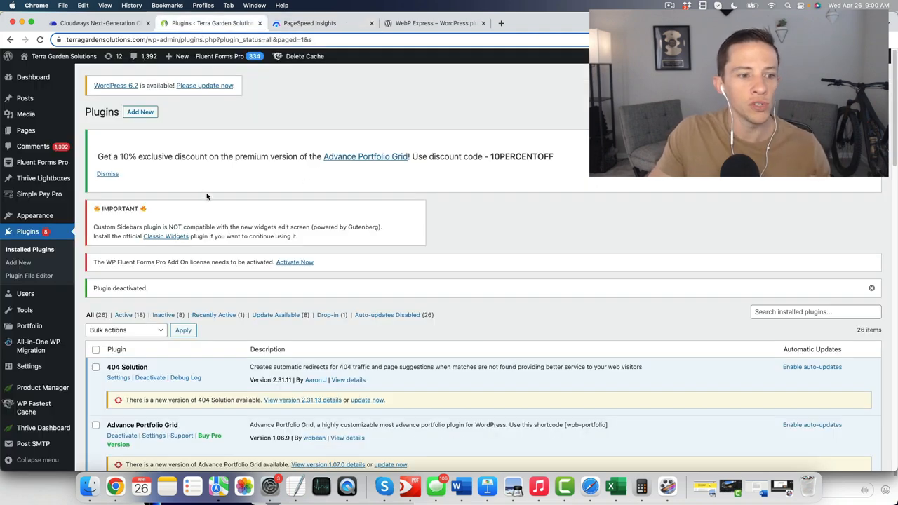
{"action": "mouse_move", "coordinate": [18, 262]}
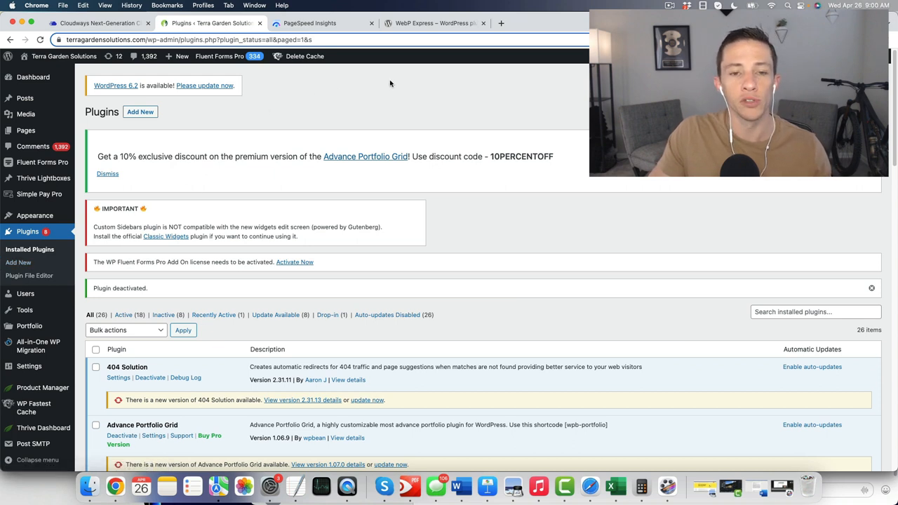
{"action": "mouse_move", "coordinate": [410, 86]}
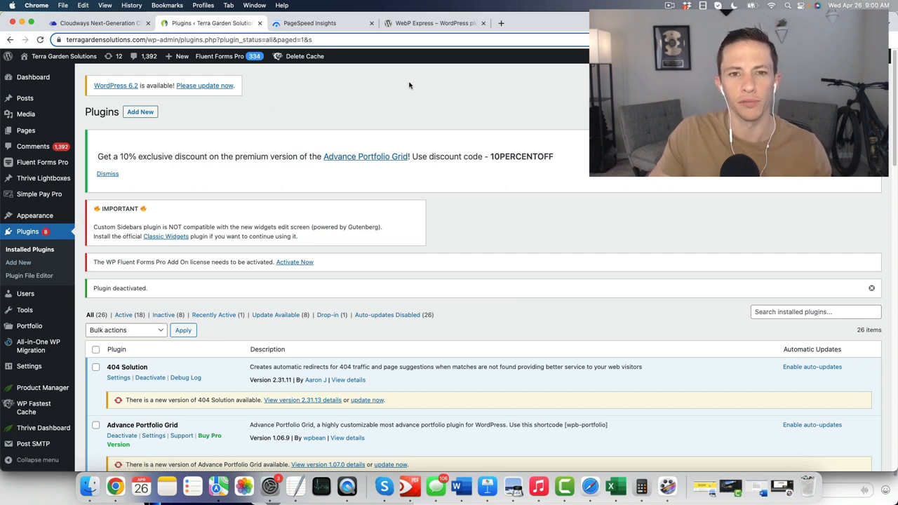
Step: Bring up the WebP Express plugin page on WordPress.org
{"action": "left_click", "coordinate": [433, 22]}
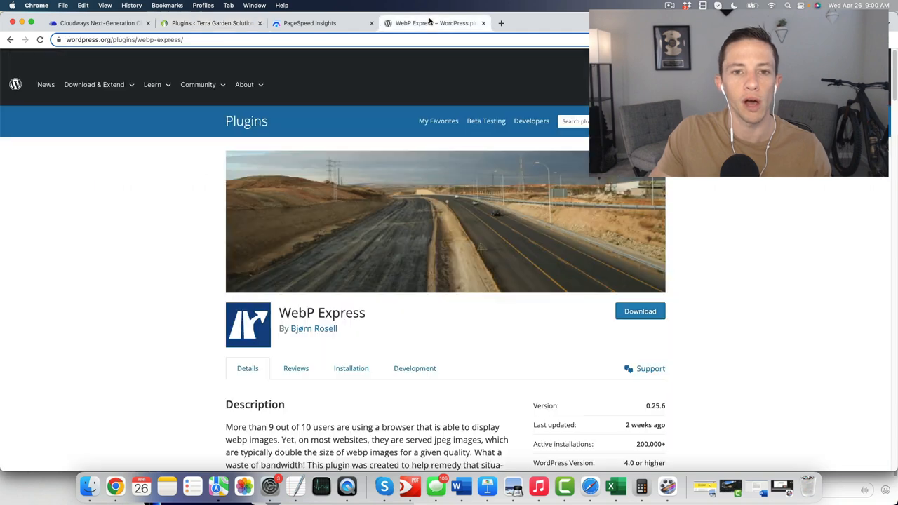
{"action": "mouse_move", "coordinate": [314, 328]}
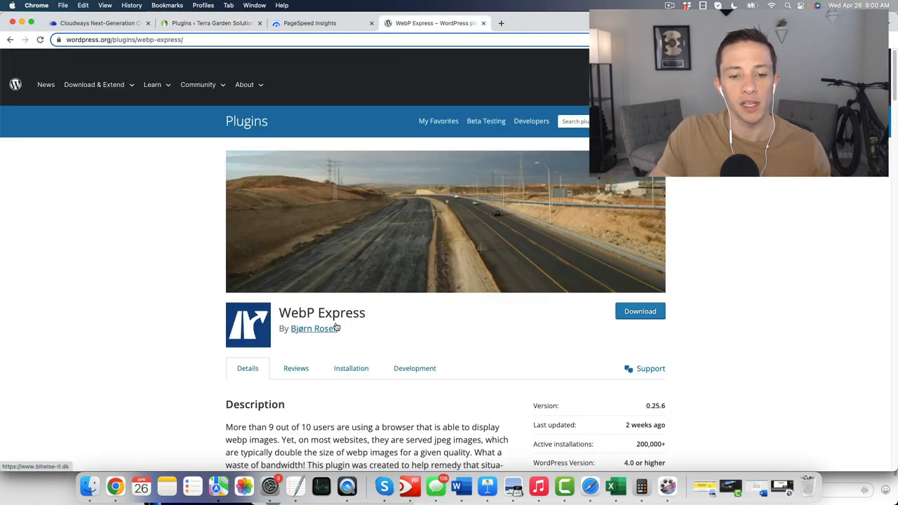
{"action": "mouse_move", "coordinate": [345, 329]}
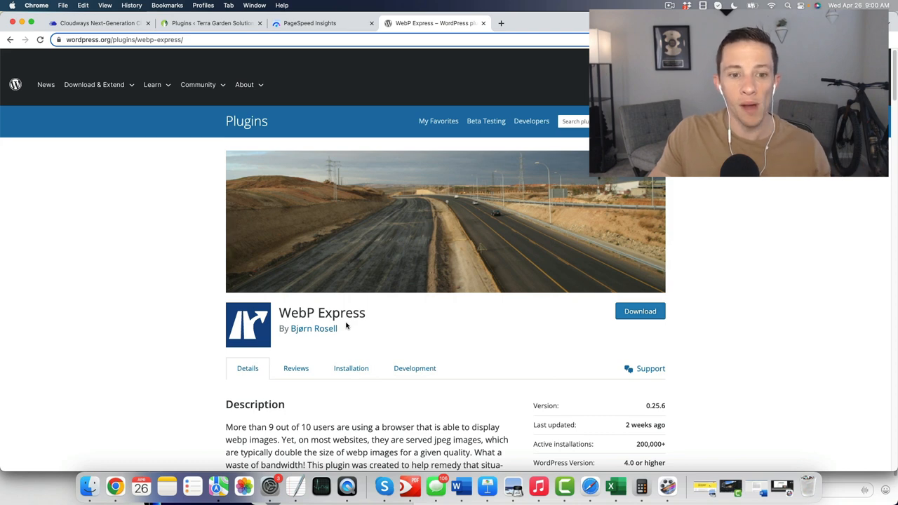
{"action": "mouse_move", "coordinate": [354, 326]}
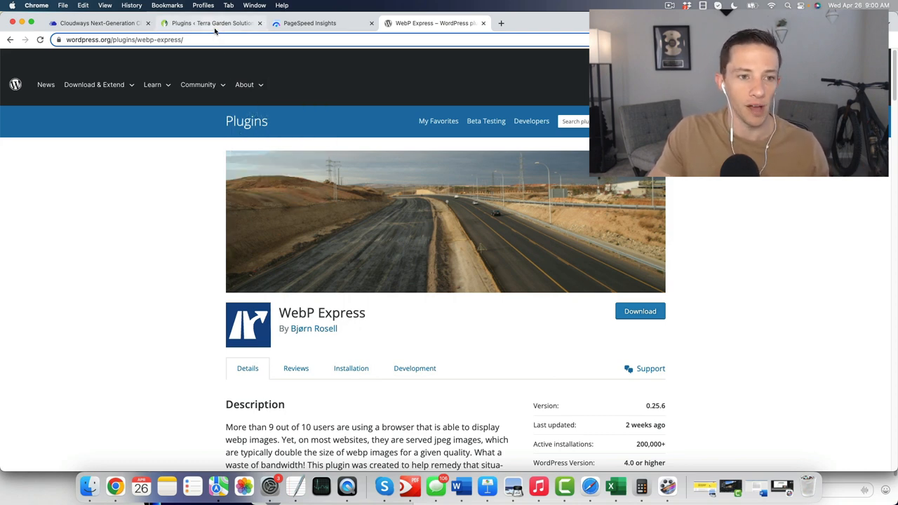
Step: Activate the Imagify plugin from the Installed Plugins list
{"action": "left_click", "coordinate": [210, 22]}
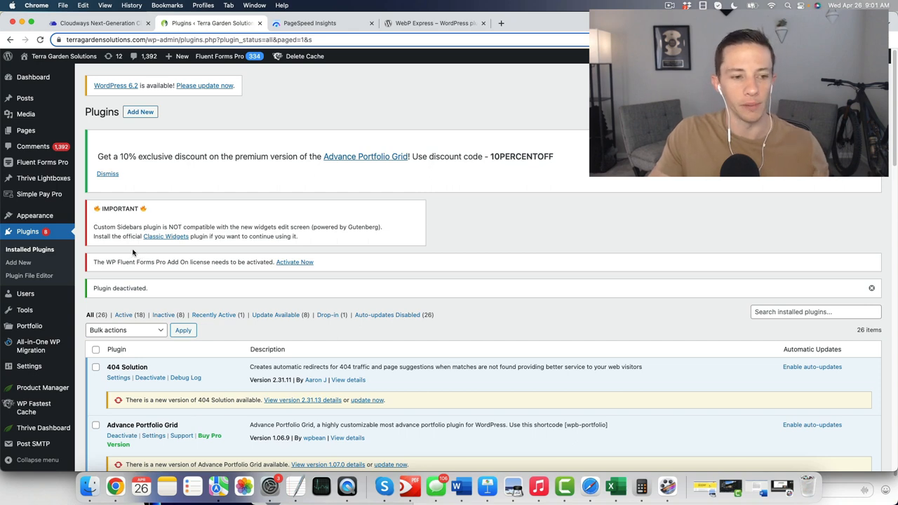
{"action": "mouse_move", "coordinate": [147, 219]}
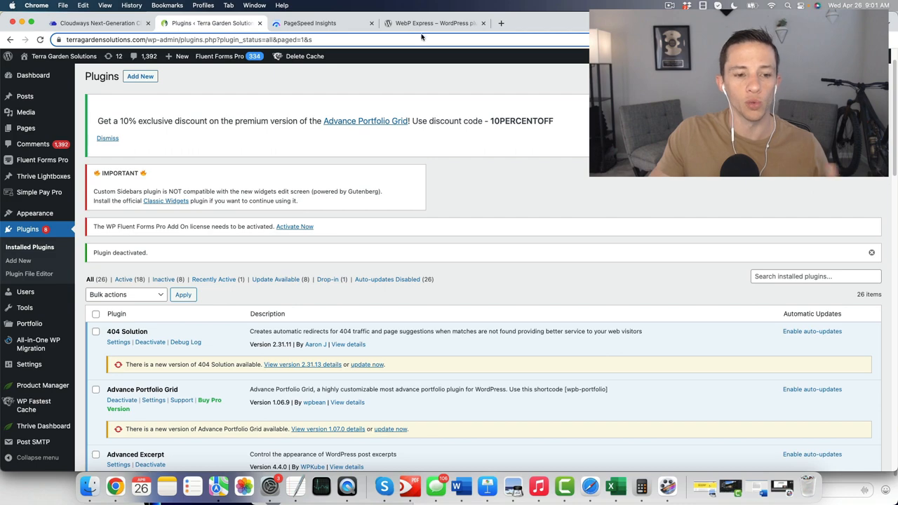
{"action": "scroll", "scroll_direction": "down", "scroll_amount": 3}
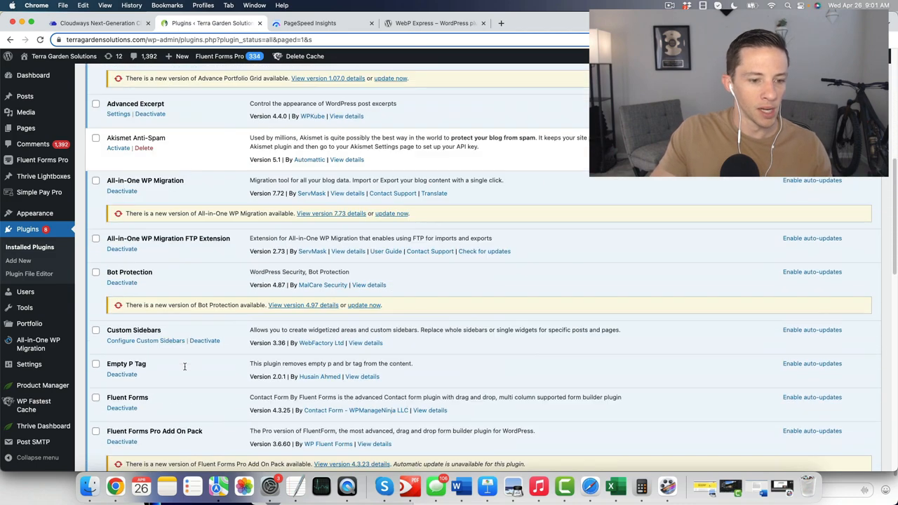
{"action": "scroll", "scroll_direction": "down", "scroll_amount": 3}
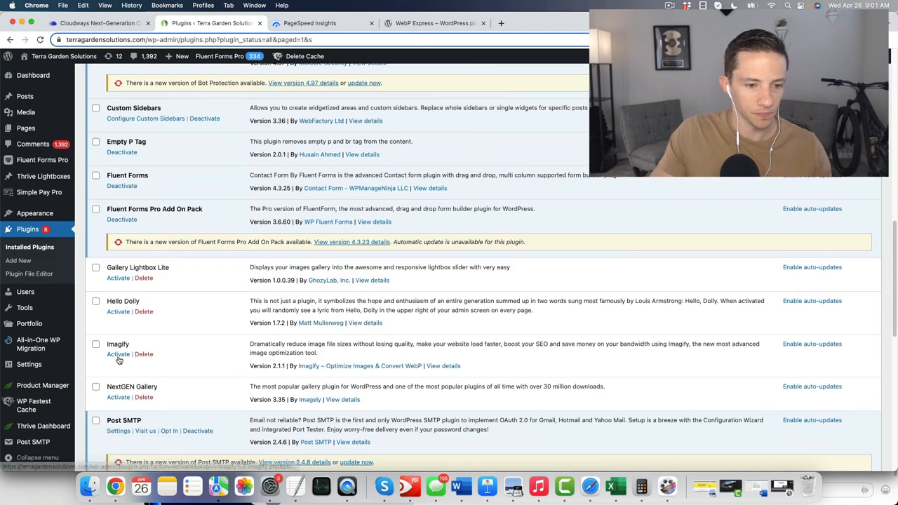
{"action": "left_click", "coordinate": [117, 353]}
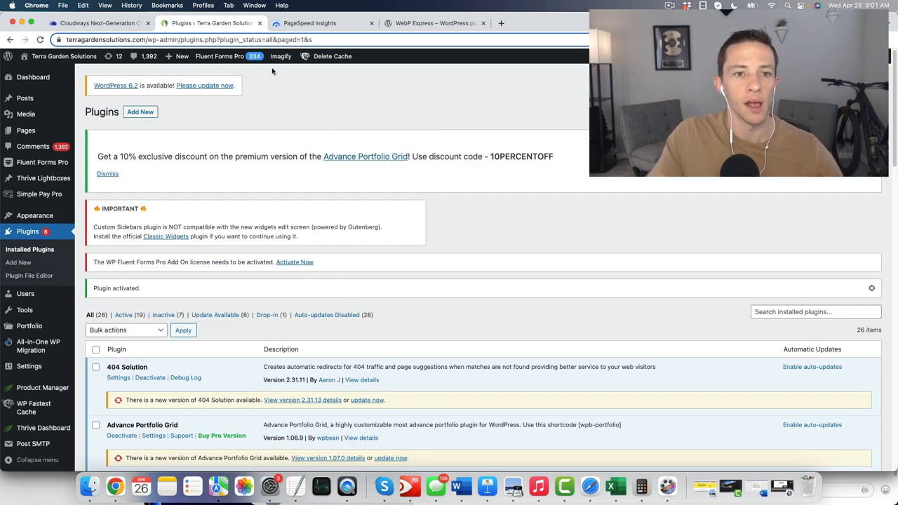
Step: Go to Imagify's settings and reach the WebP creation and display options with rewrite rules
{"action": "left_click", "coordinate": [280, 56]}
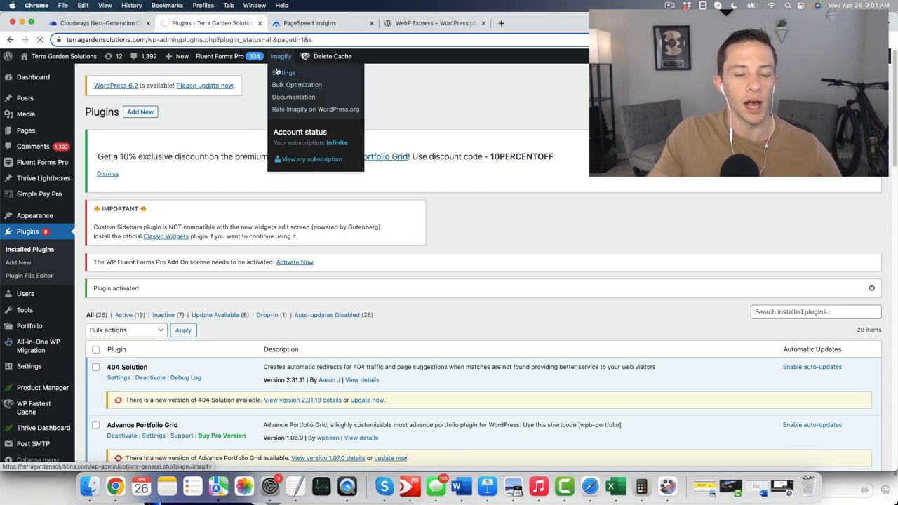
{"action": "left_click", "coordinate": [283, 73]}
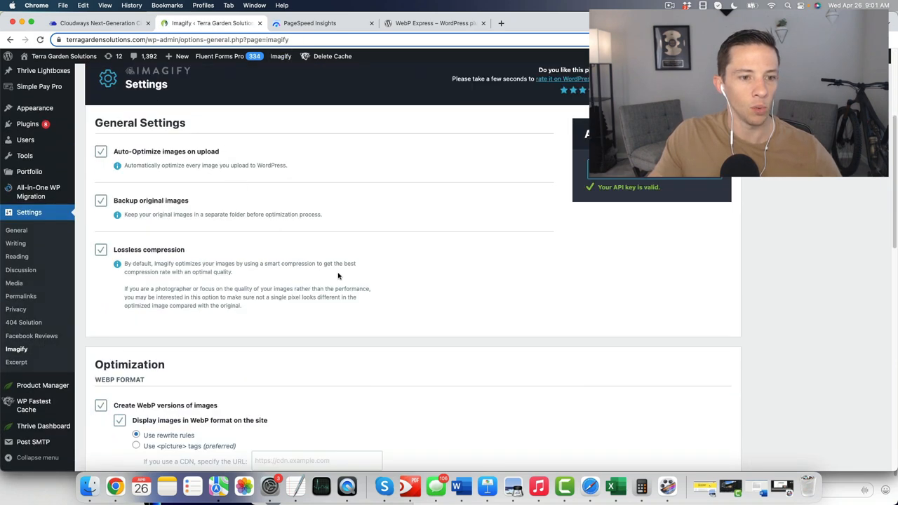
{"action": "scroll", "scroll_direction": "down", "scroll_amount": 3}
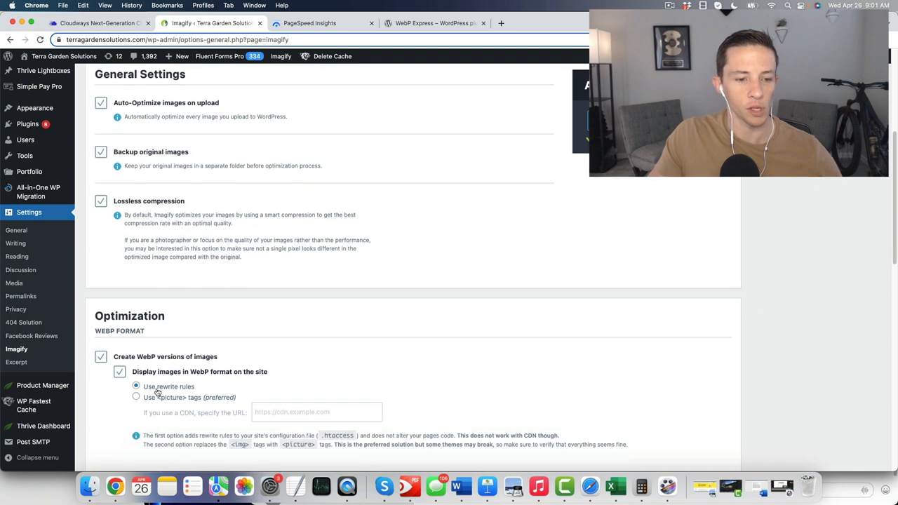
{"action": "mouse_move", "coordinate": [255, 384]}
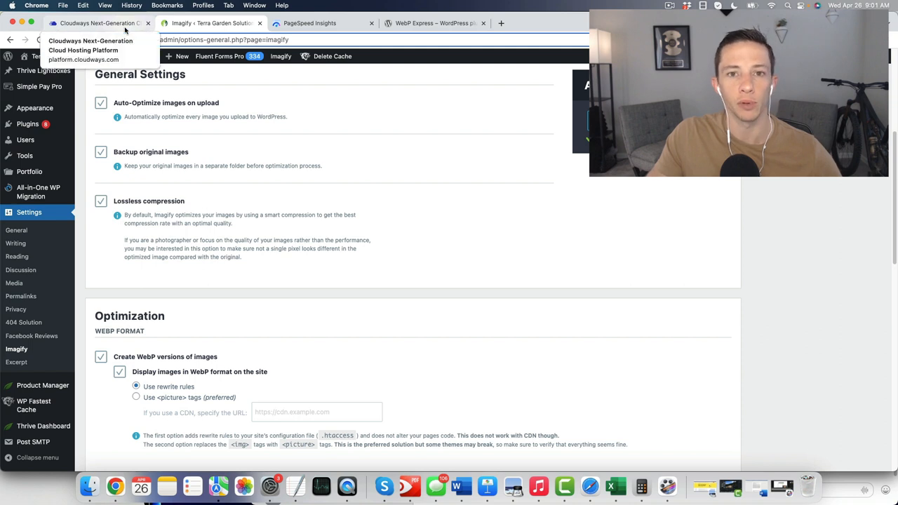
Step: Show the Cloudways Application Settings for Terra Garden Solutions down to the WebP redirection toggle
{"action": "left_click", "coordinate": [98, 23]}
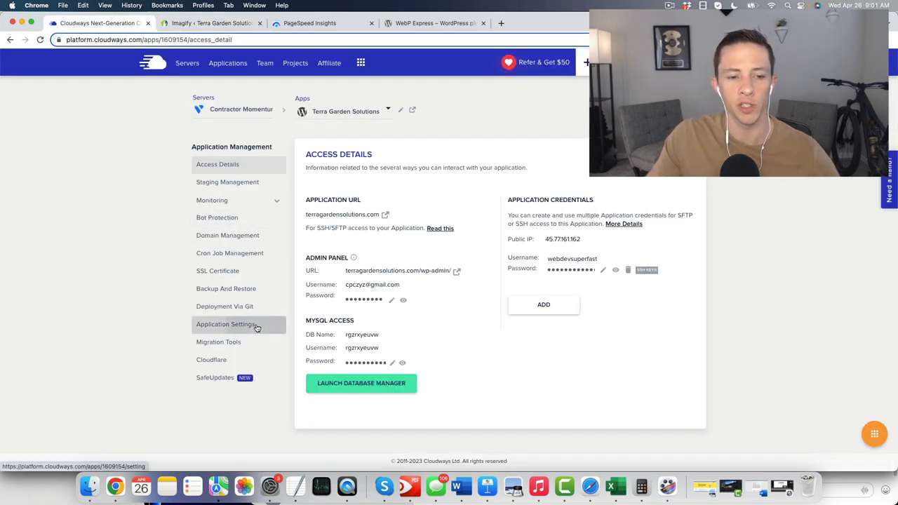
{"action": "left_click", "coordinate": [226, 324]}
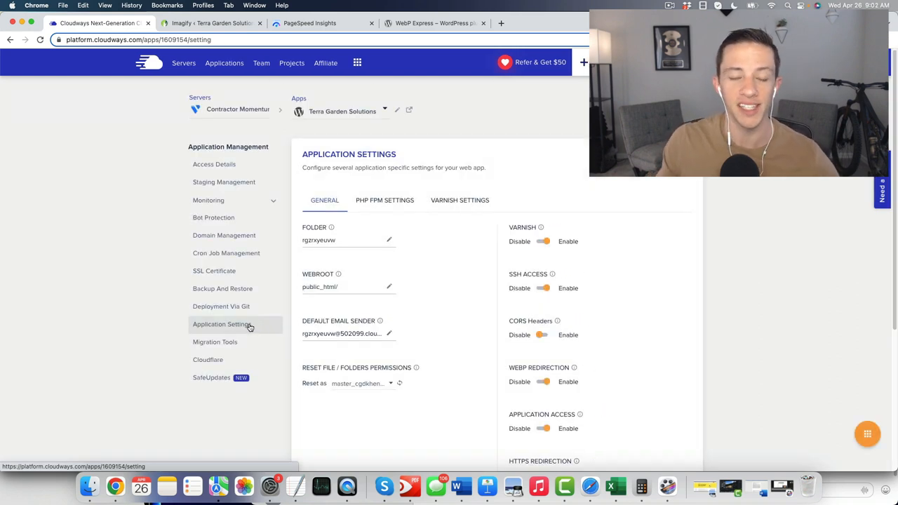
{"action": "mouse_move", "coordinate": [239, 324]}
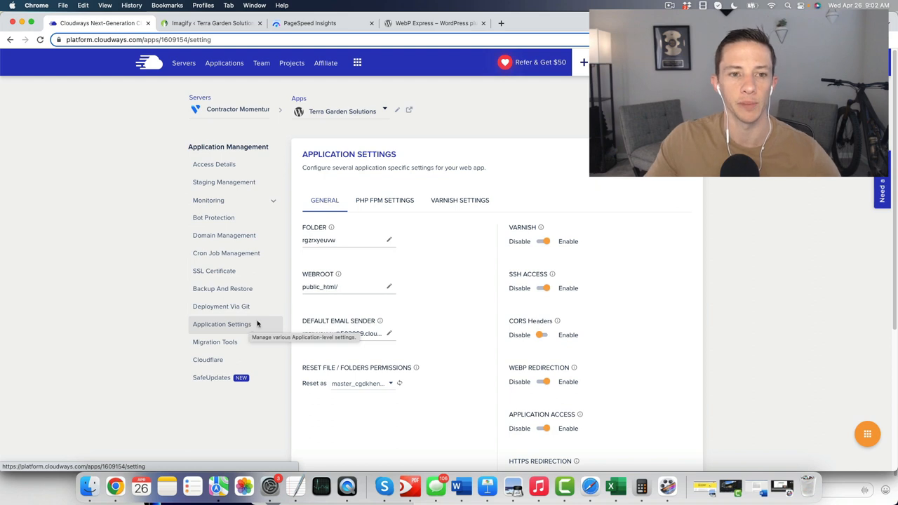
{"action": "scroll", "scroll_direction": "down", "scroll_amount": 3}
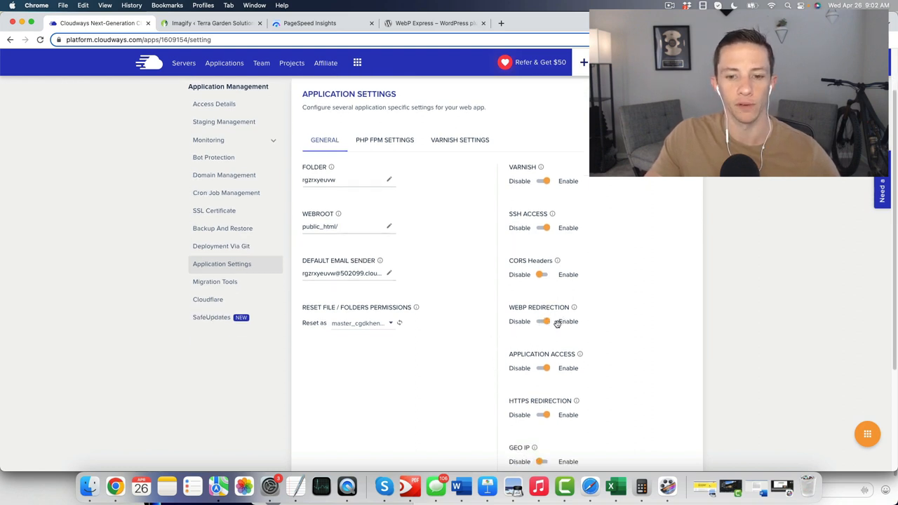
Step: Return to the Imagify settings page showing the valid API key and general settings
{"action": "left_click", "coordinate": [210, 22]}
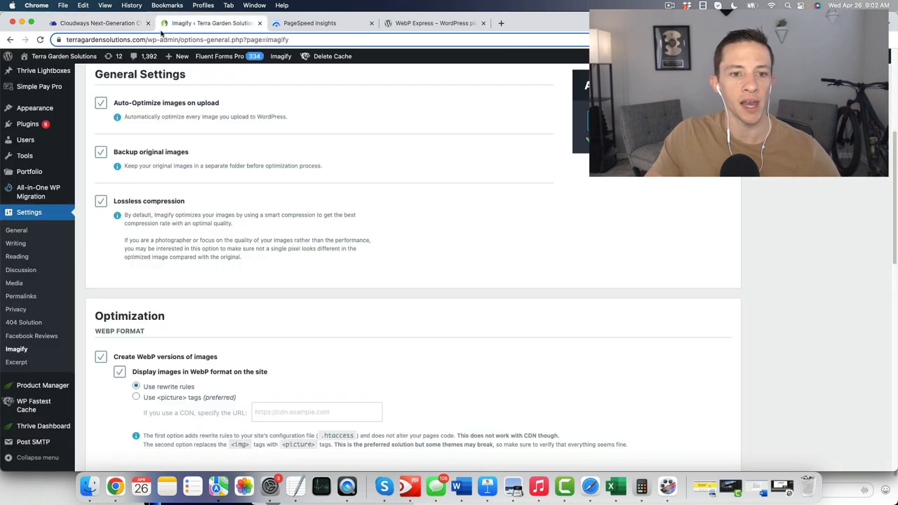
{"action": "scroll", "scroll_direction": "down", "scroll_amount": 3}
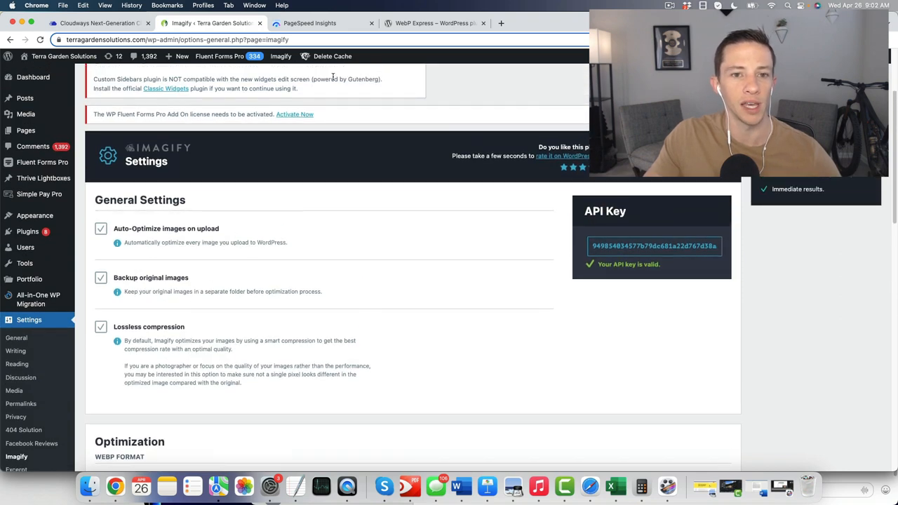
{"action": "left_click", "coordinate": [331, 57]}
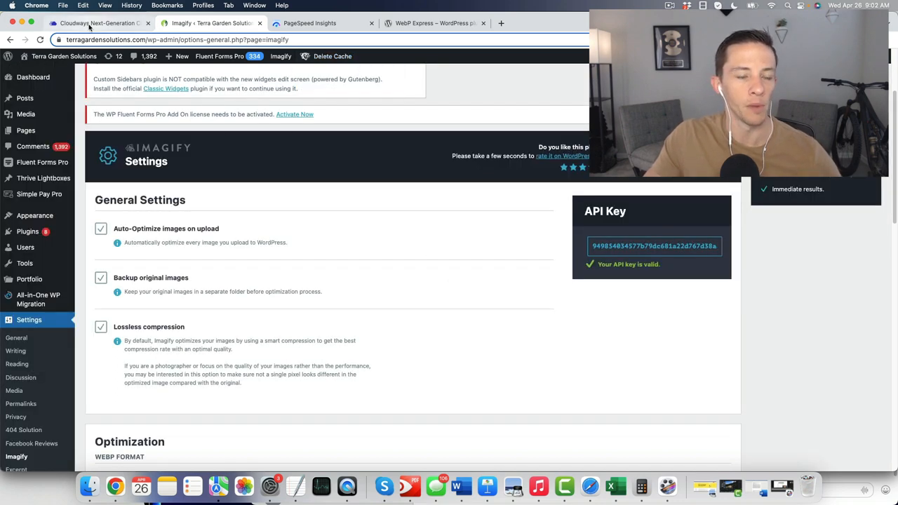
Step: Purge the Varnish cache from the Cloudways server's Manage Services page
{"action": "left_click", "coordinate": [99, 23]}
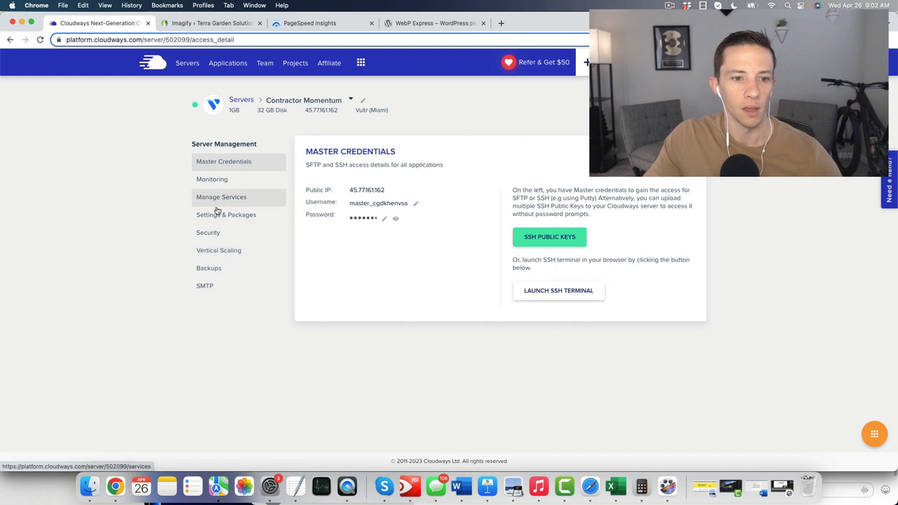
{"action": "left_click", "coordinate": [222, 196]}
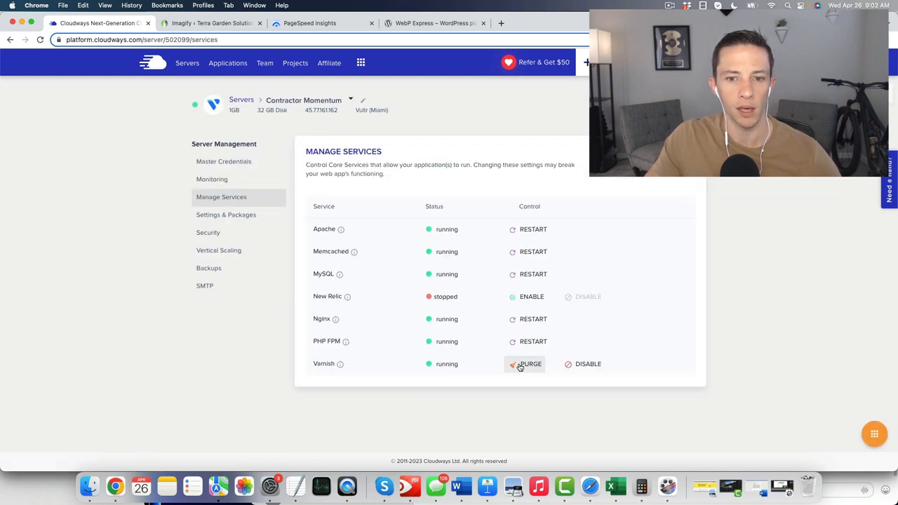
{"action": "left_click", "coordinate": [308, 22]}
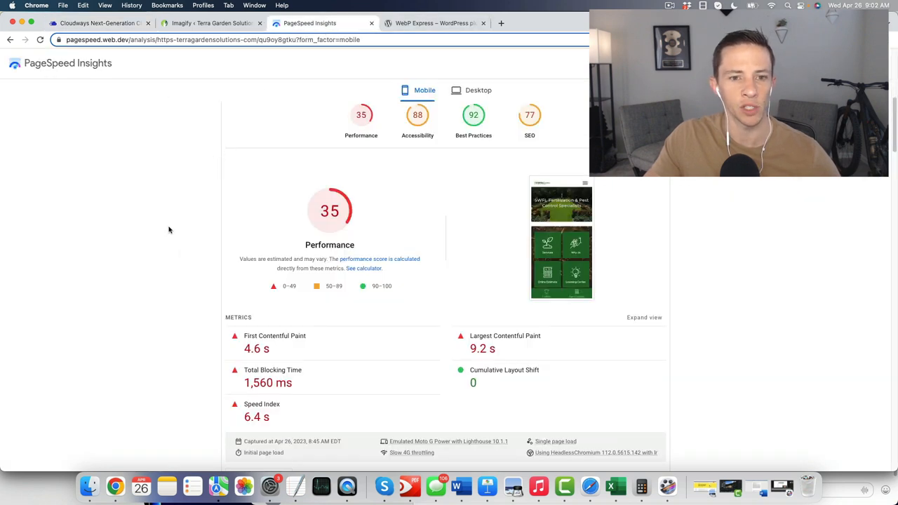
Step: Scroll the fresh PageSpeed mobile report down to the new Performance score of 39
{"action": "scroll", "scroll_direction": "down", "scroll_amount": 3}
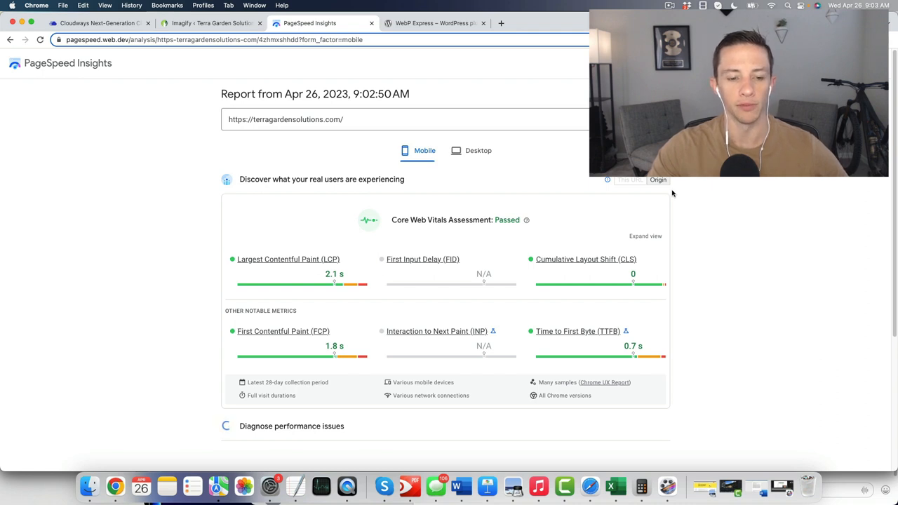
{"action": "scroll", "scroll_direction": "down", "scroll_amount": 3}
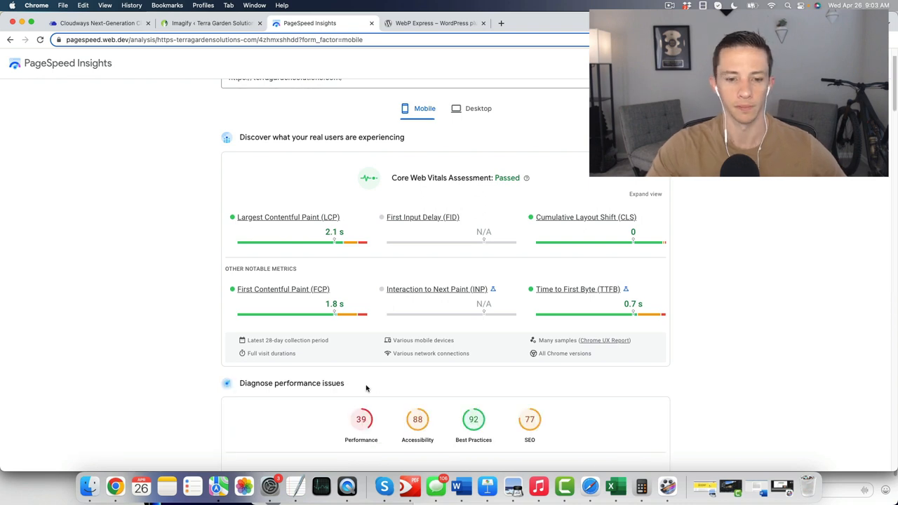
{"action": "scroll", "scroll_direction": "down", "scroll_amount": 3}
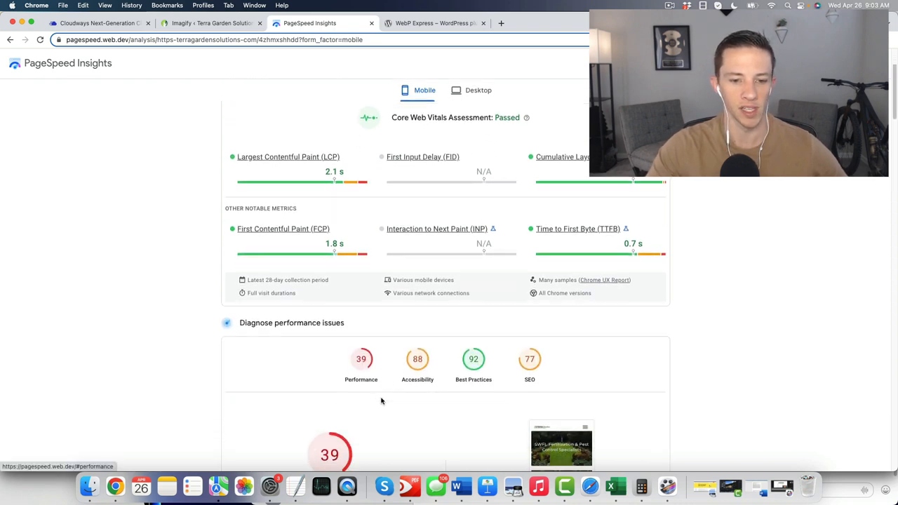
{"action": "scroll", "scroll_direction": "down", "scroll_amount": 3}
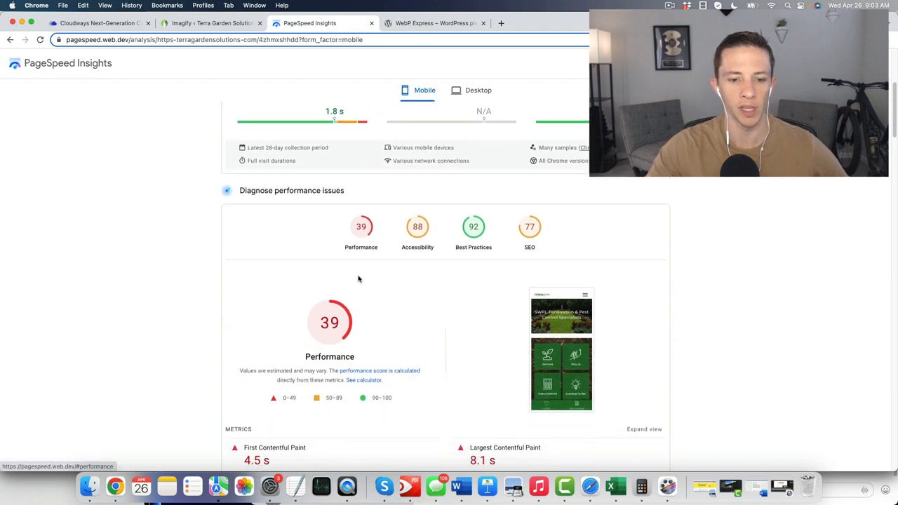
{"action": "scroll", "scroll_direction": "down", "scroll_amount": 3}
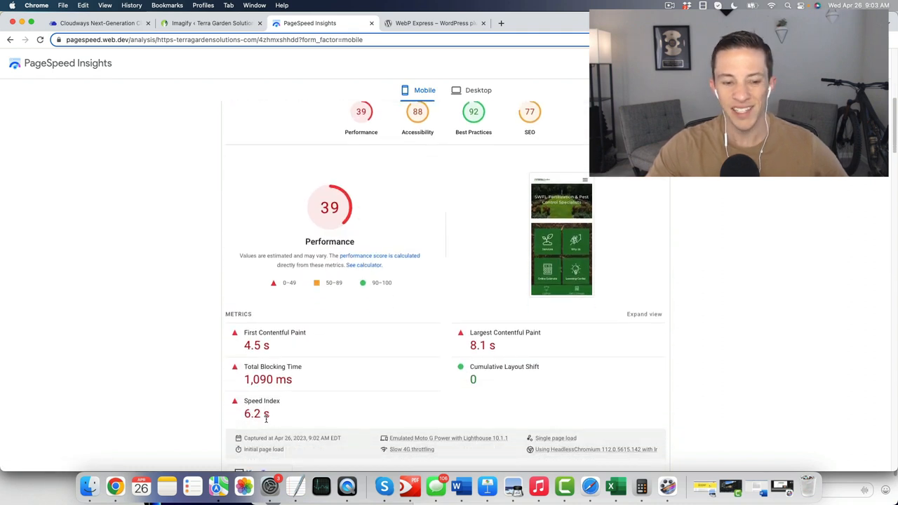
{"action": "mouse_move", "coordinate": [499, 348]}
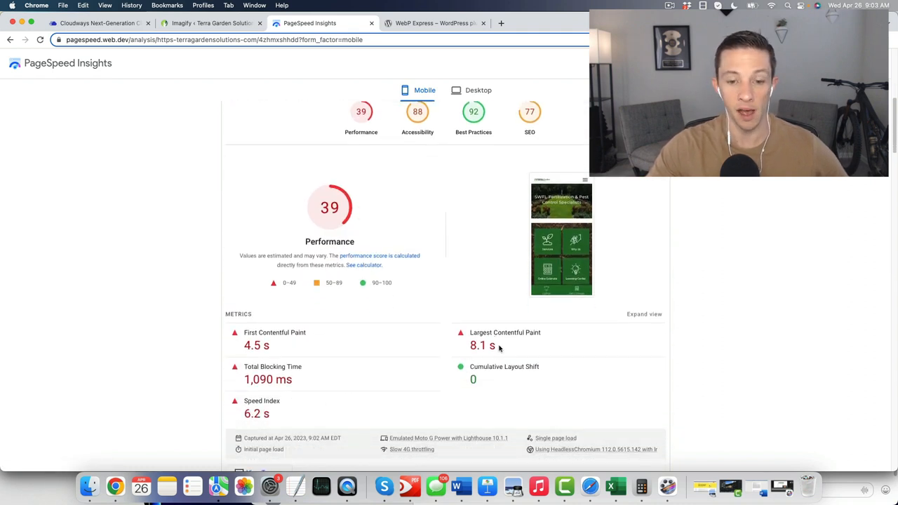
{"action": "scroll", "scroll_direction": "down", "scroll_amount": 3}
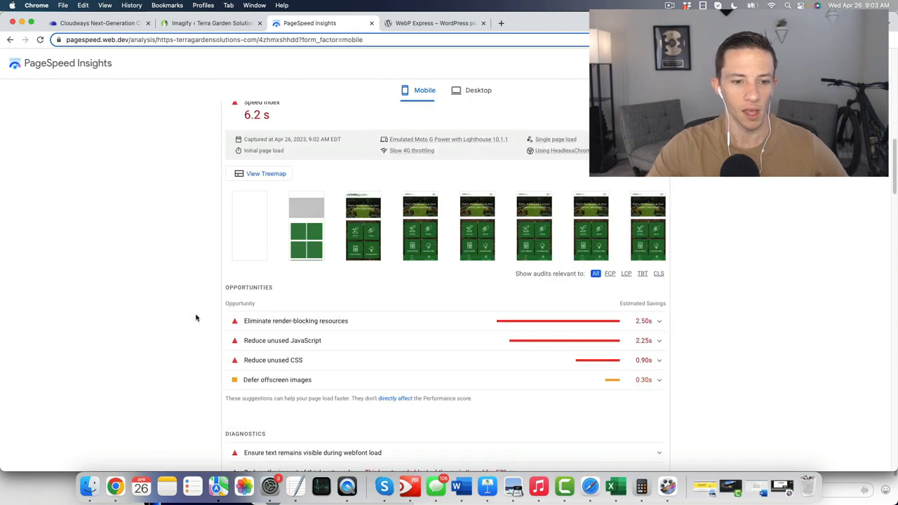
{"action": "scroll", "scroll_direction": "down", "scroll_amount": 3}
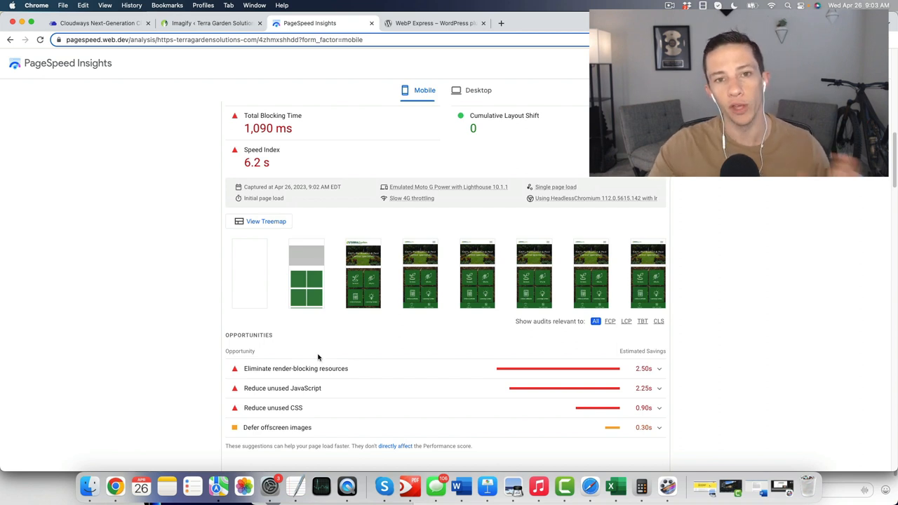
{"action": "mouse_move", "coordinate": [361, 348]}
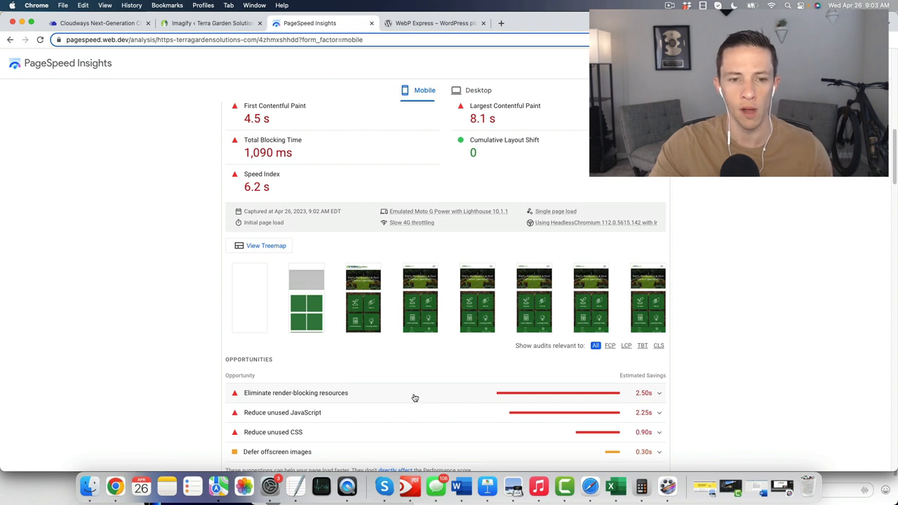
{"action": "scroll", "scroll_direction": "down", "scroll_amount": 3}
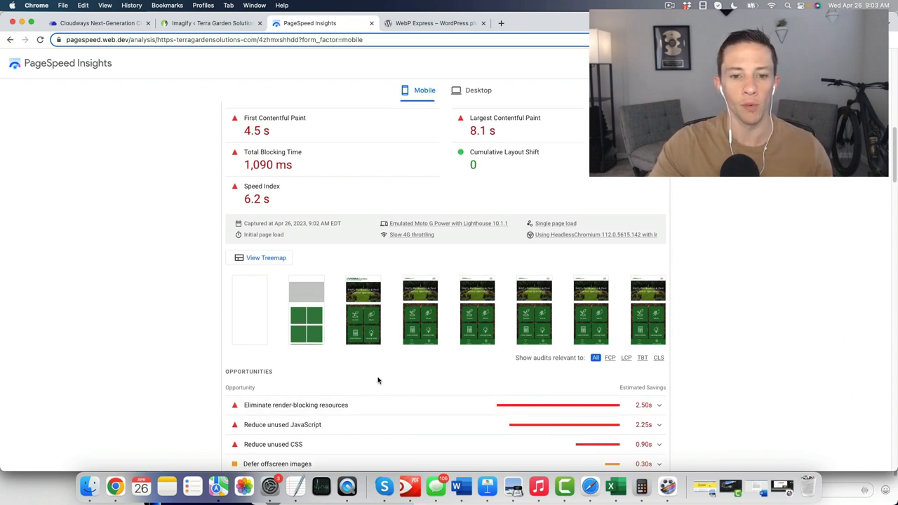
{"action": "scroll", "scroll_direction": "down", "scroll_amount": 3}
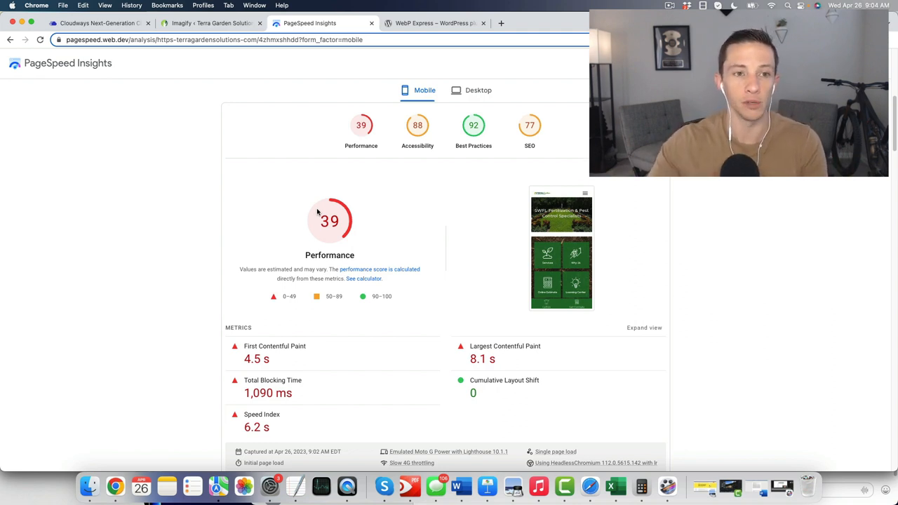
{"action": "scroll", "scroll_direction": "down", "scroll_amount": 3}
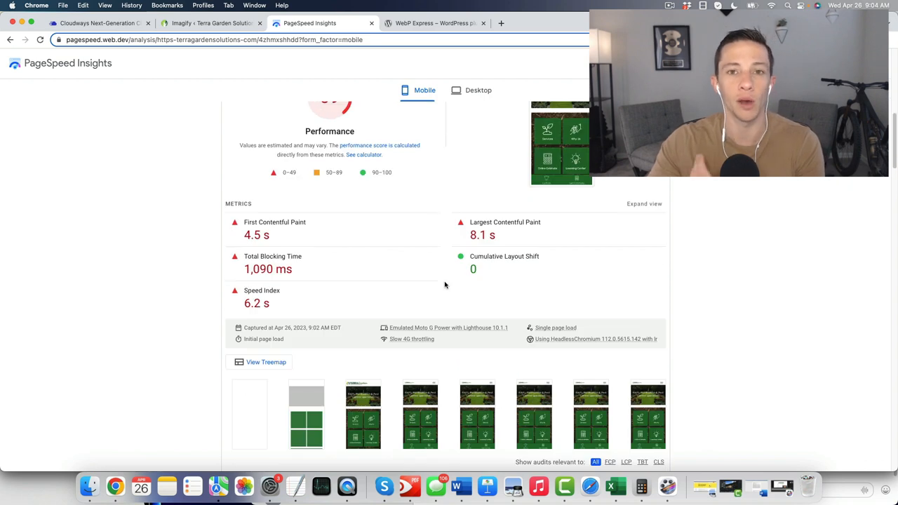